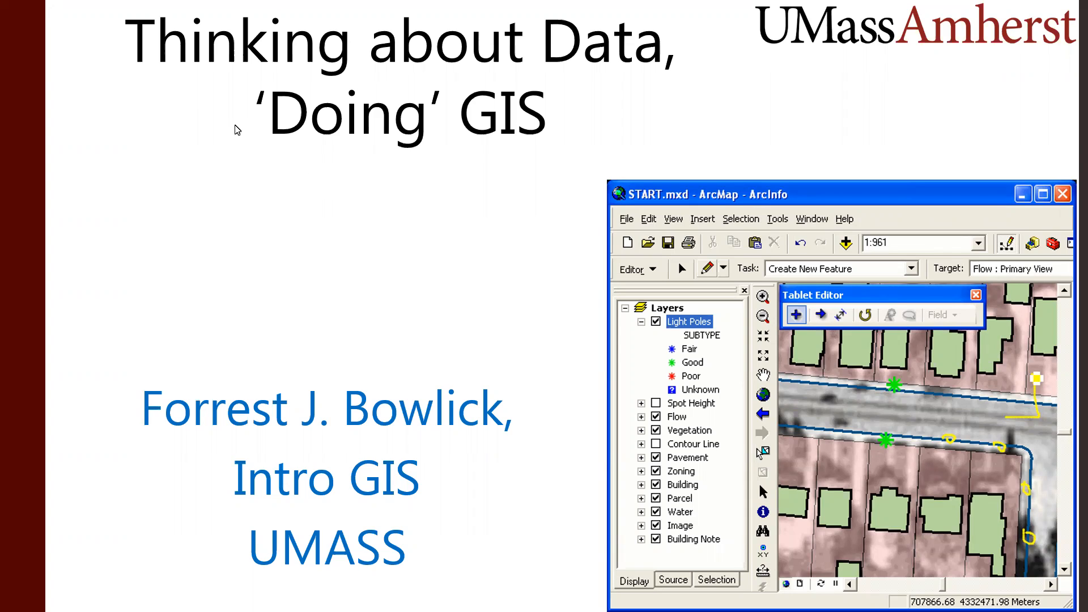
pyautogui.moveTo(121, 186)
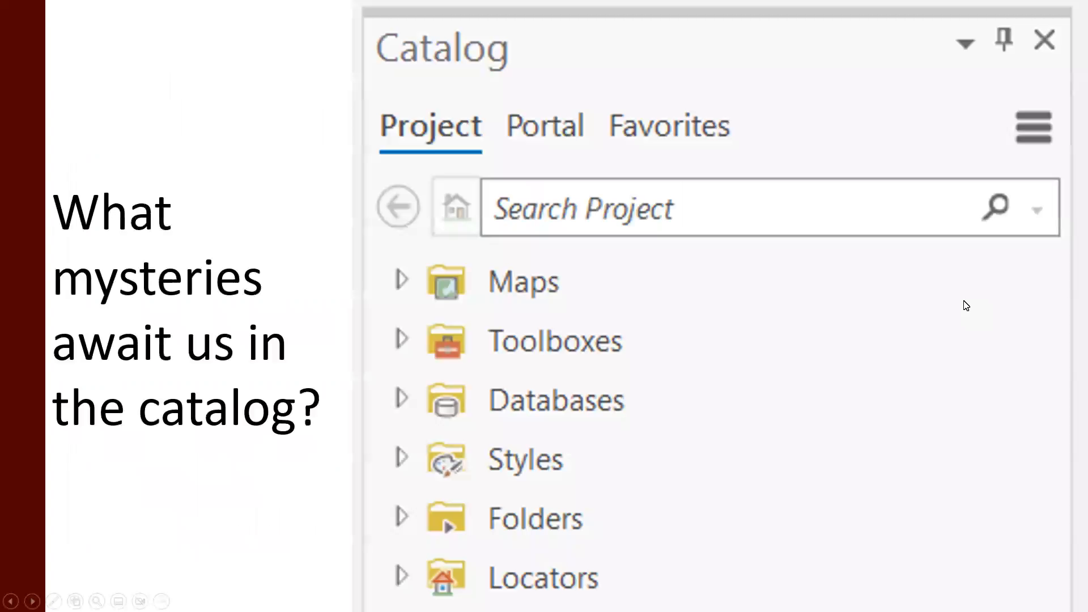
pyautogui.moveTo(373, 389)
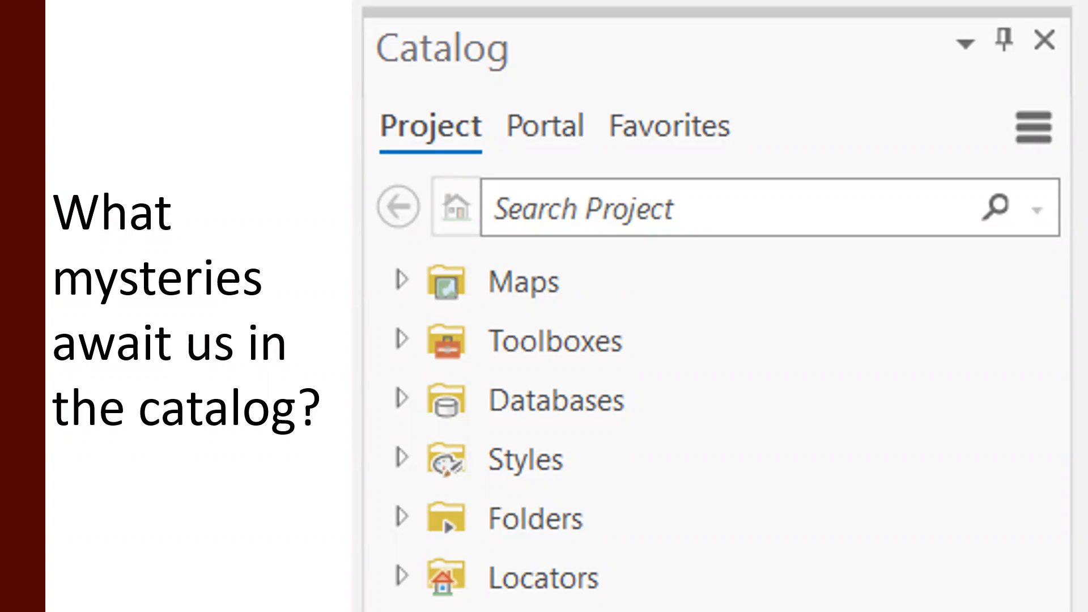
pyautogui.press('Right')
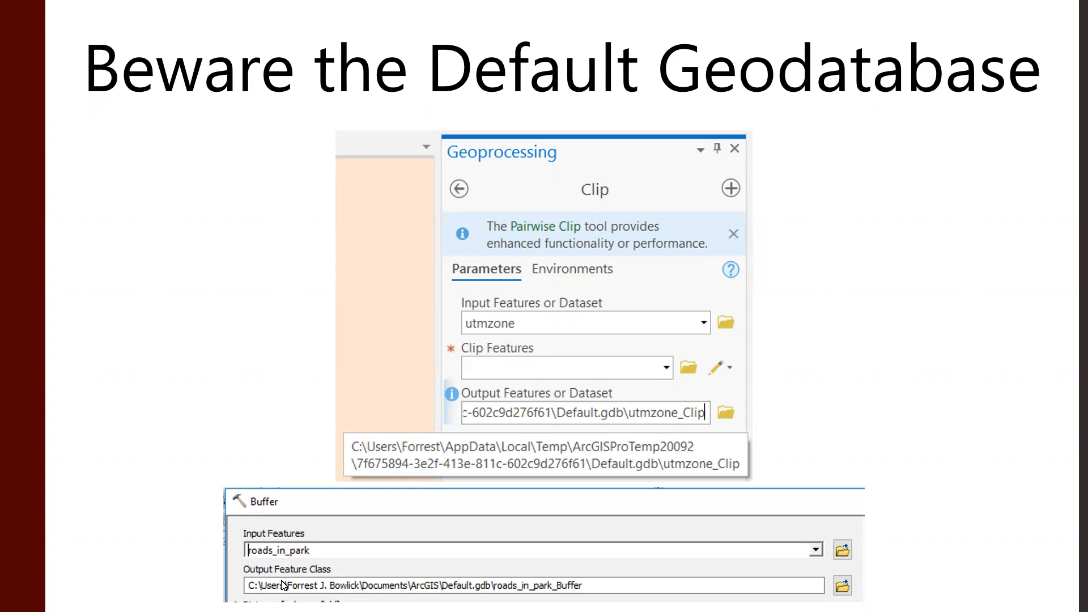
pyautogui.moveTo(280, 580)
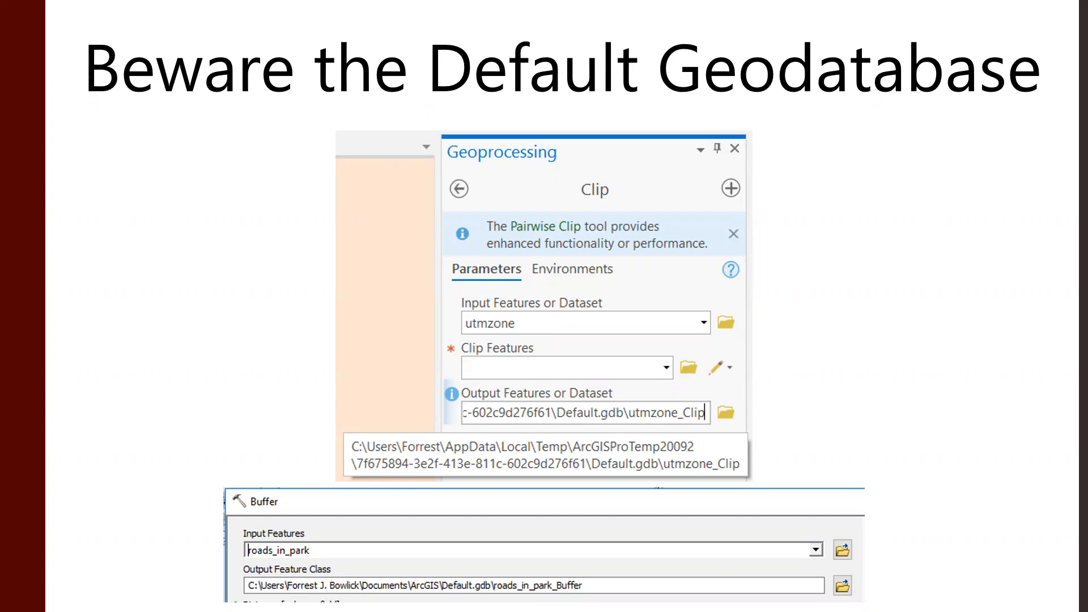
pyautogui.moveTo(788, 583)
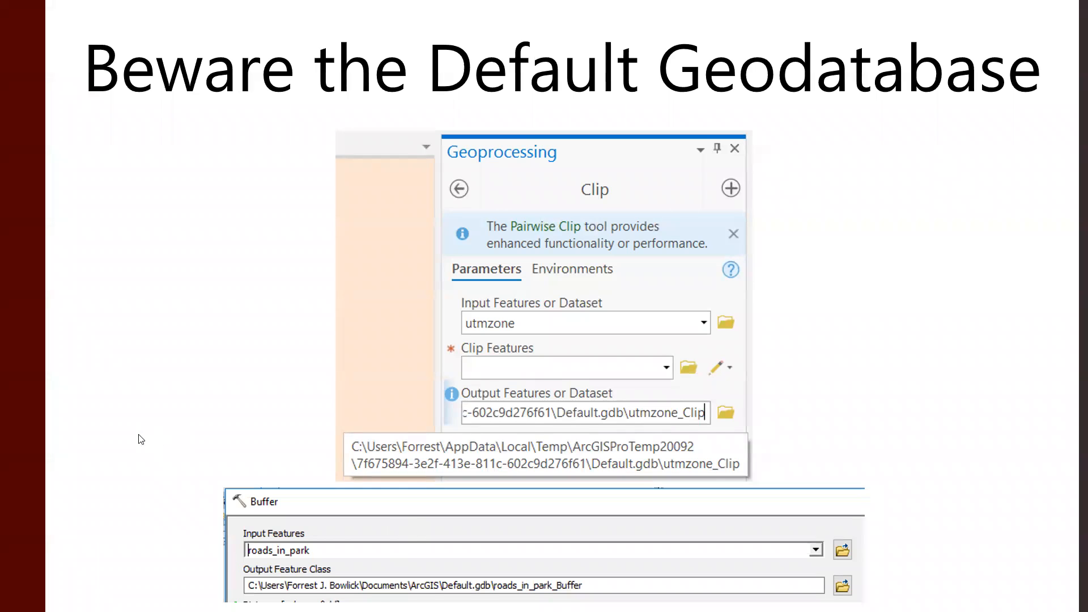
pyautogui.press('Right')
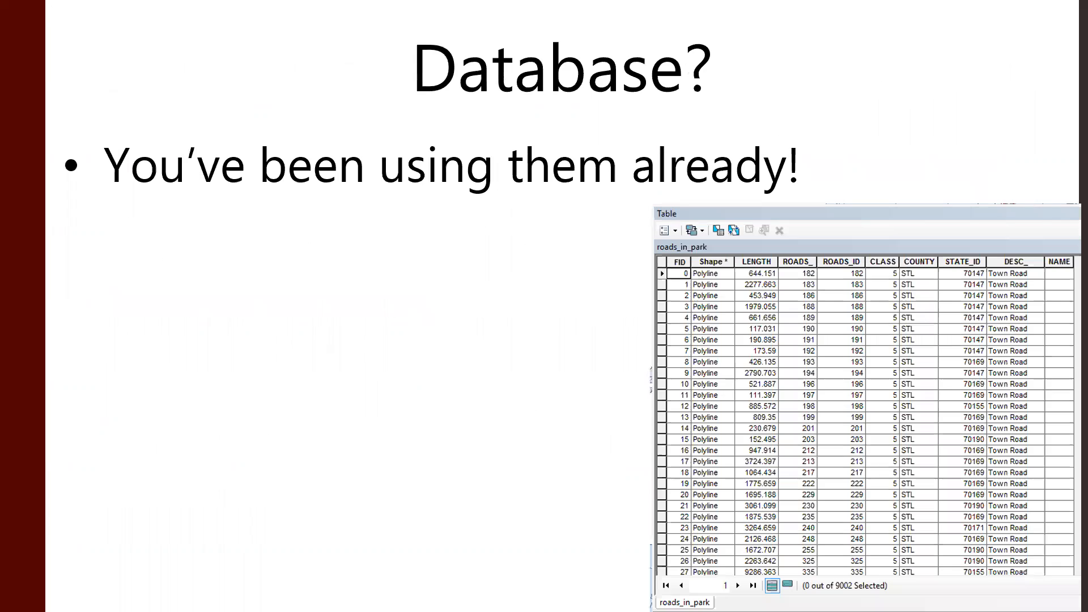